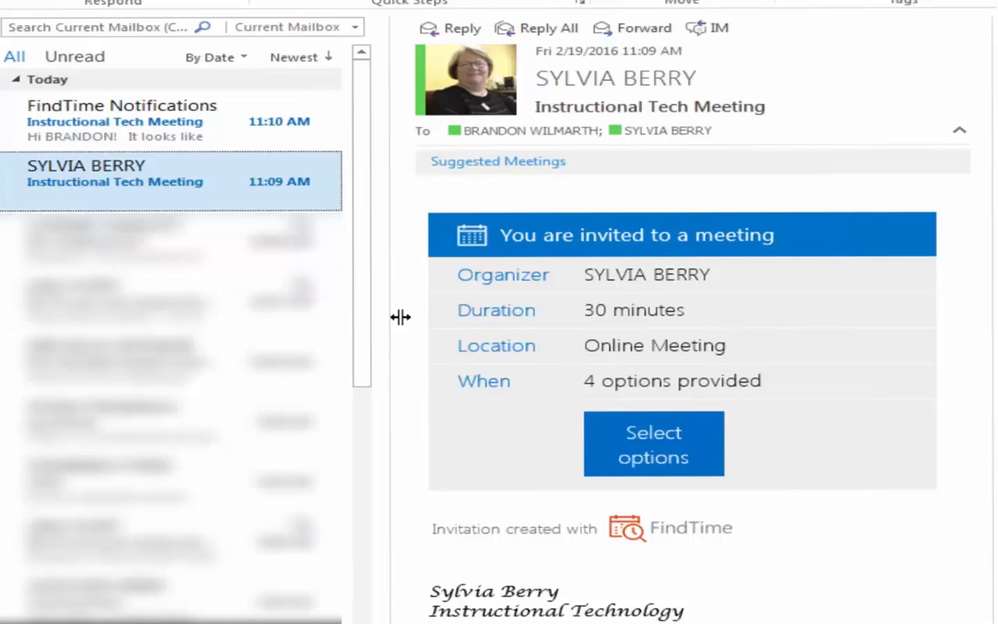
pyautogui.moveTo(684, 459)
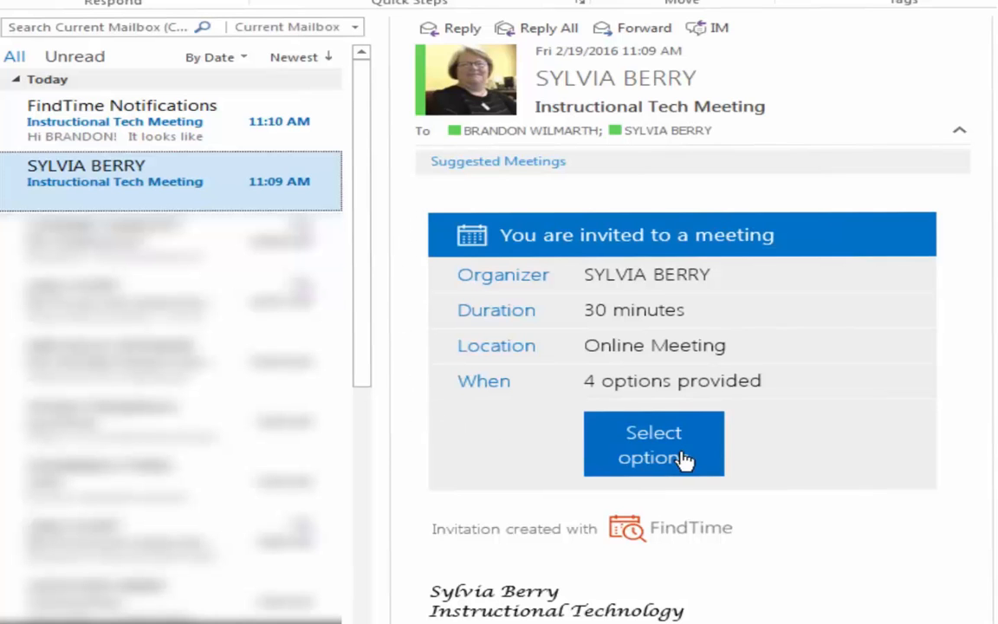
# Step: Open the Instructional Tech Meeting FindTime poll and choose your own name as the invitee
pyautogui.click(654, 444)
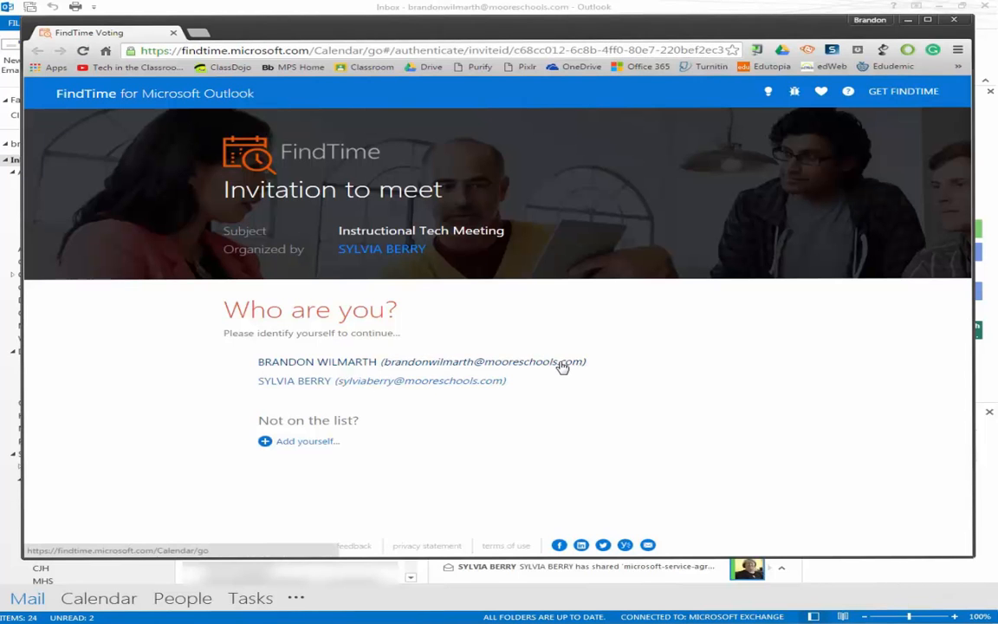
pyautogui.click(316, 361)
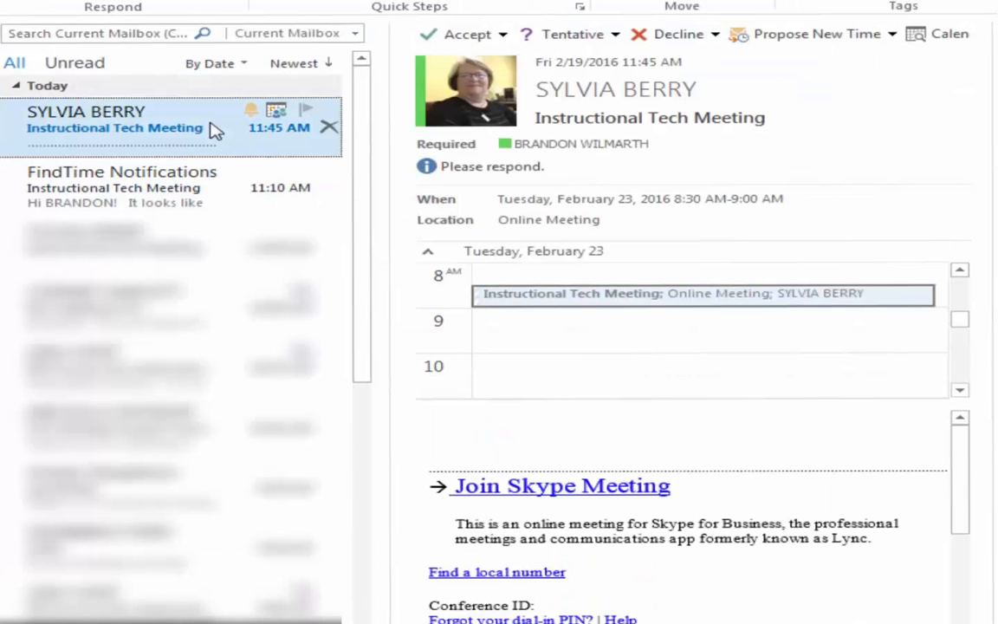
pyautogui.moveTo(515, 354)
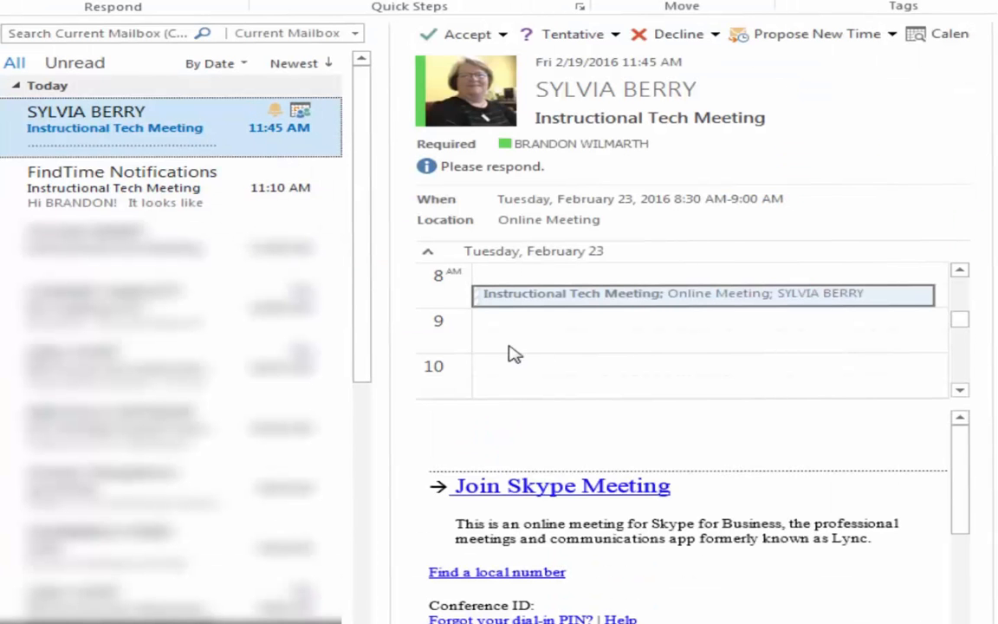
pyautogui.moveTo(697, 351)
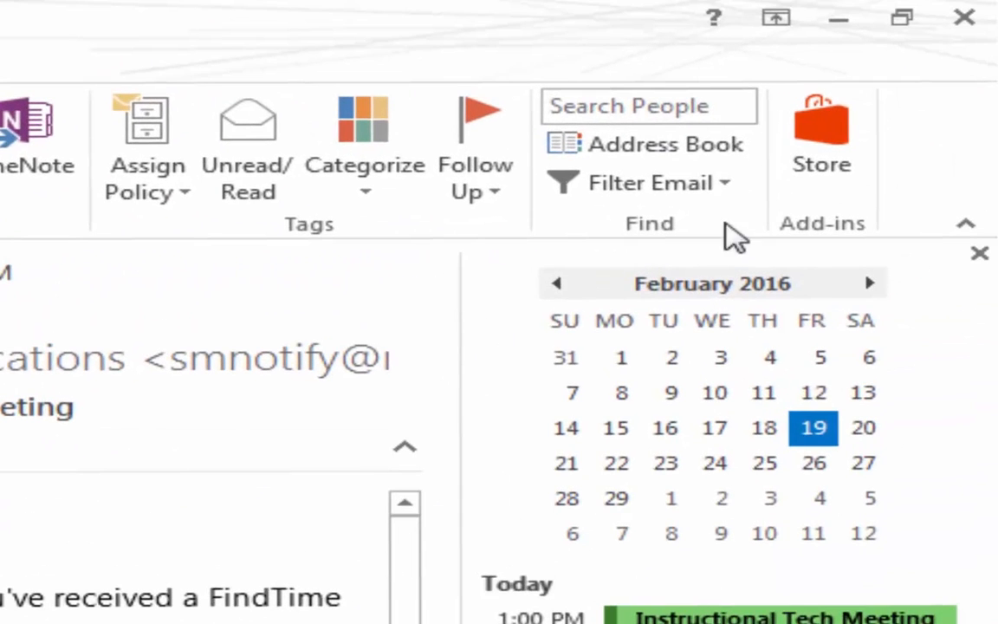
pyautogui.moveTo(822, 143)
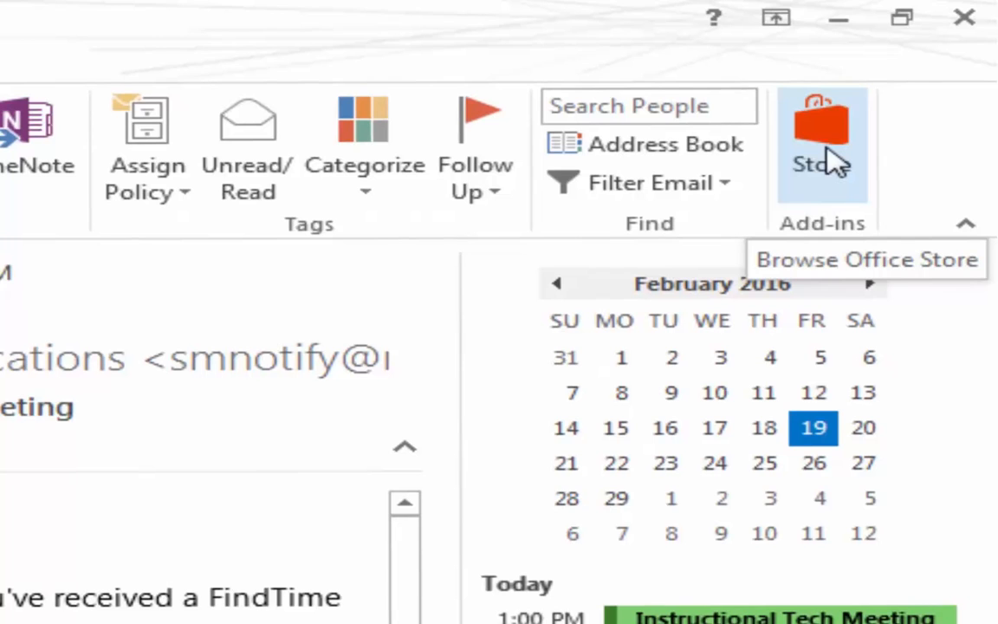
# Step: Search the Outlook add-in Store for FindTime and add it
pyautogui.click(821, 138)
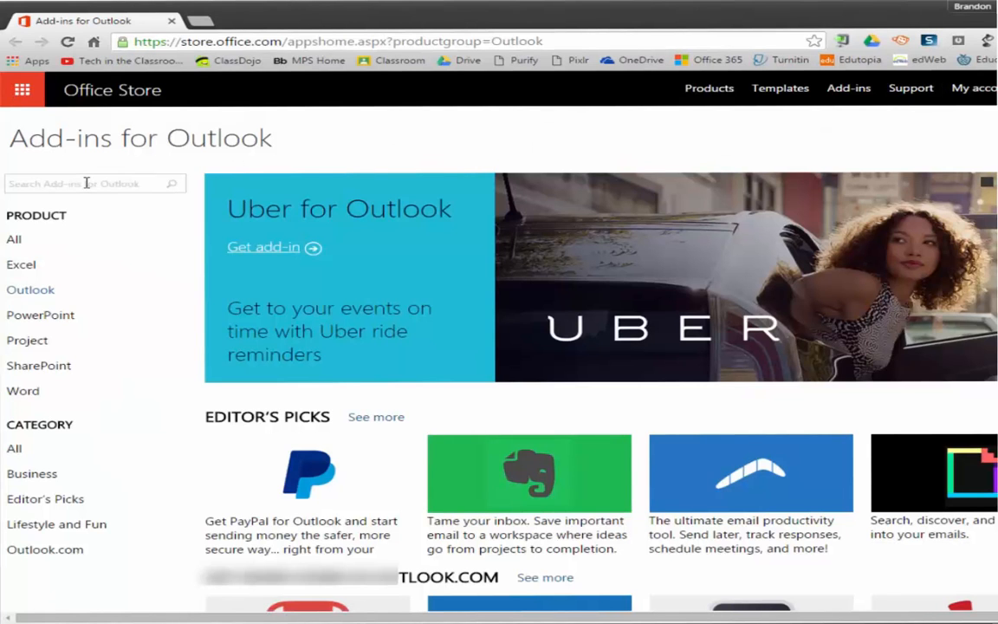
pyautogui.click(86, 183)
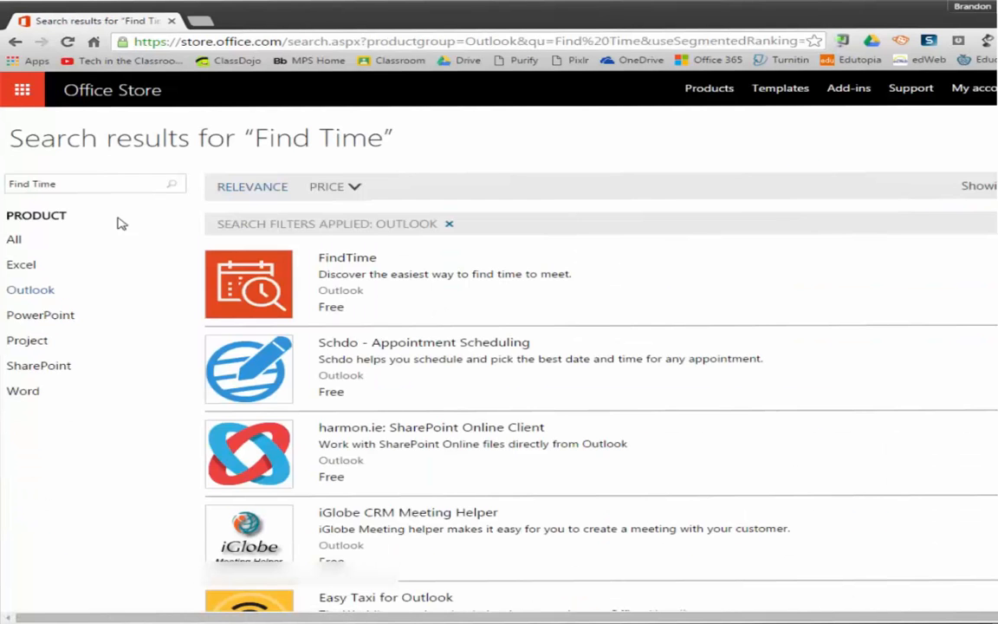
pyautogui.moveTo(359, 264)
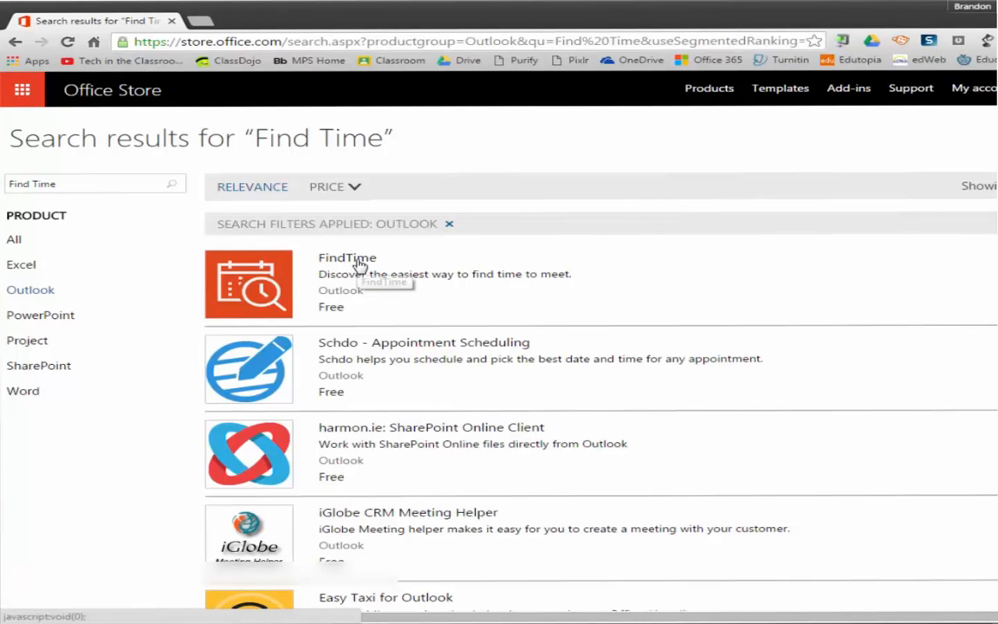
pyautogui.click(347, 257)
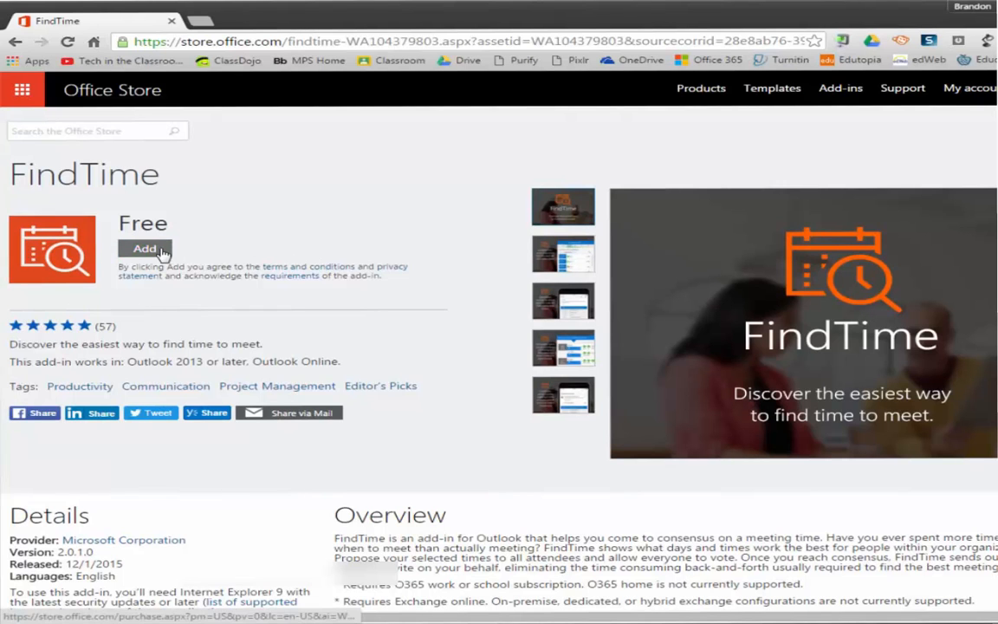
pyautogui.click(144, 248)
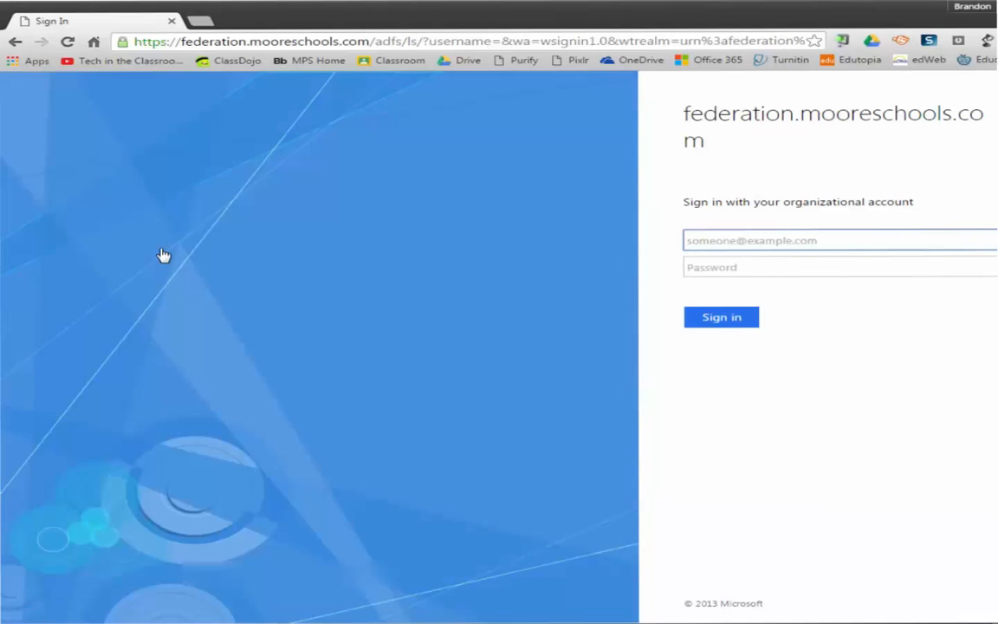
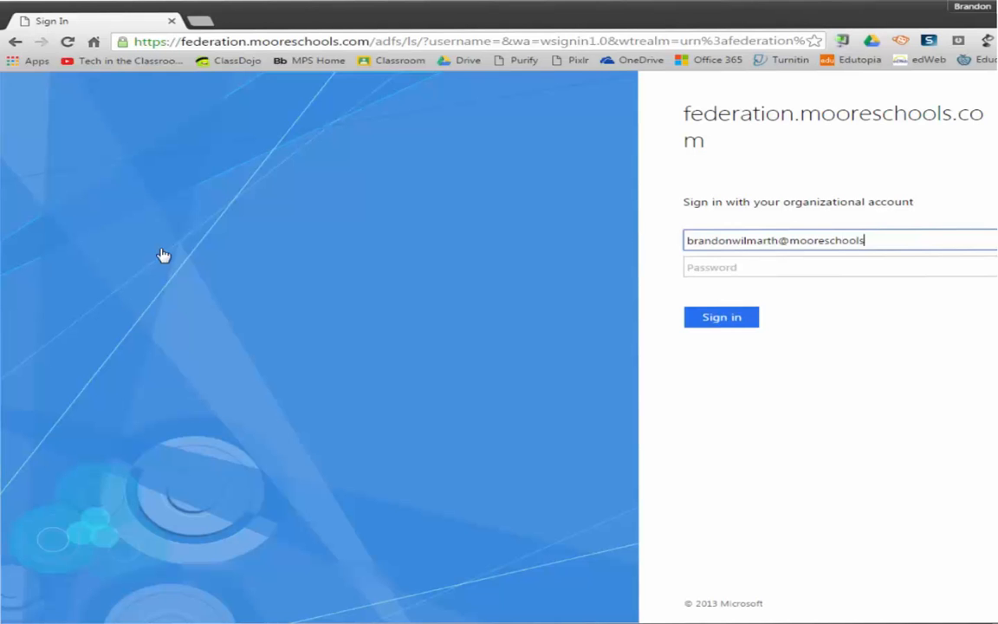
# Step: Sign in with the mooreschools organizational email and password
pyautogui.write('••')
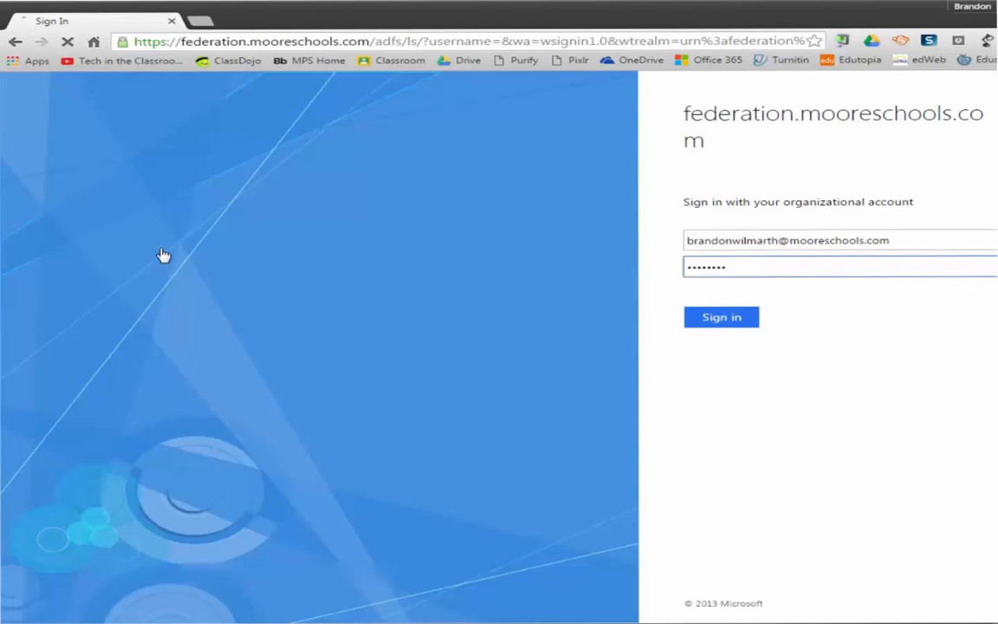
pyautogui.click(721, 316)
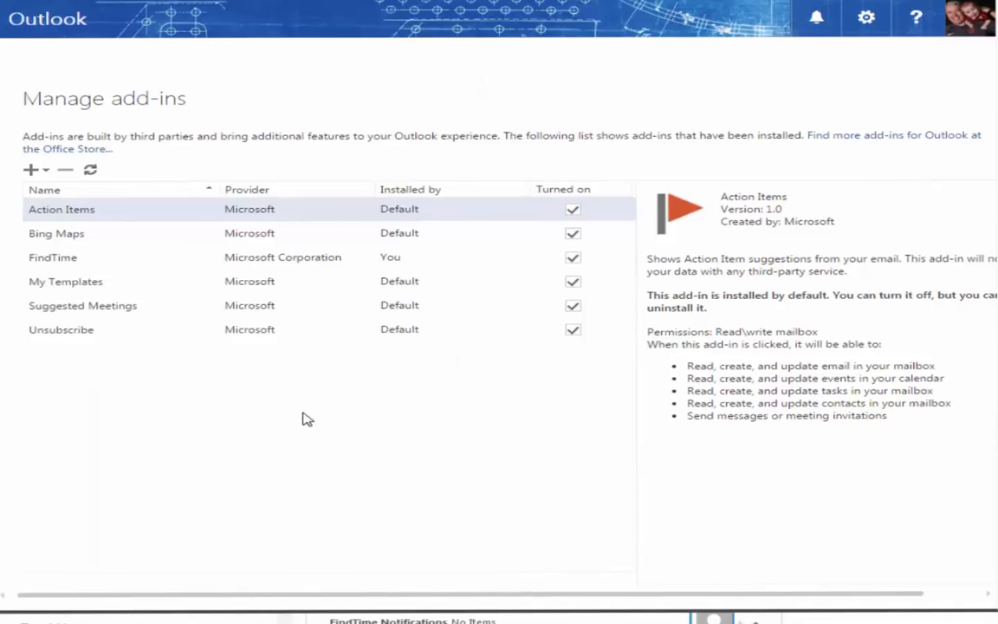
pyautogui.moveTo(522, 279)
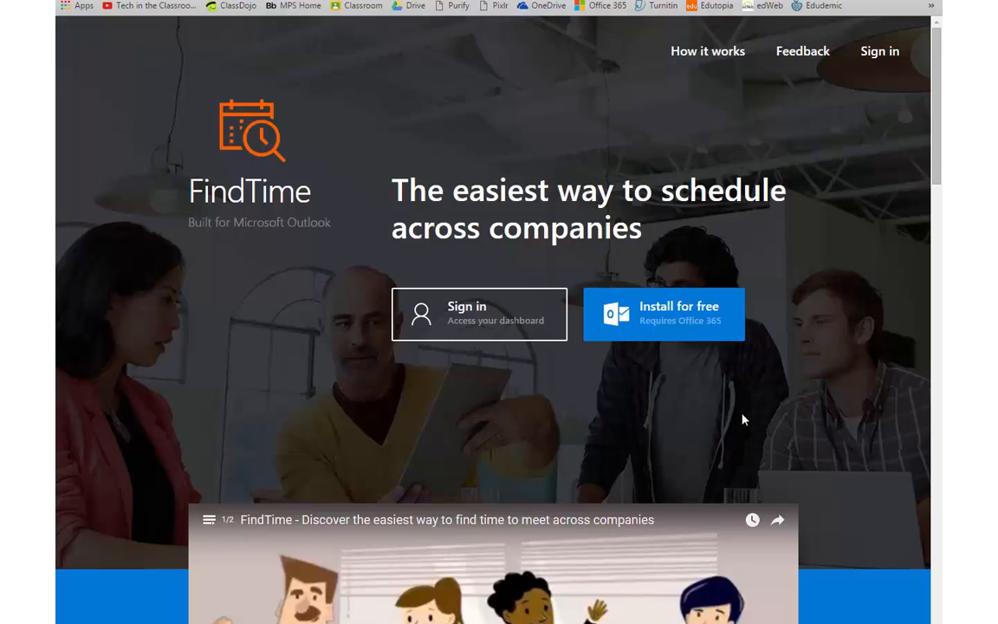
pyautogui.moveTo(663, 327)
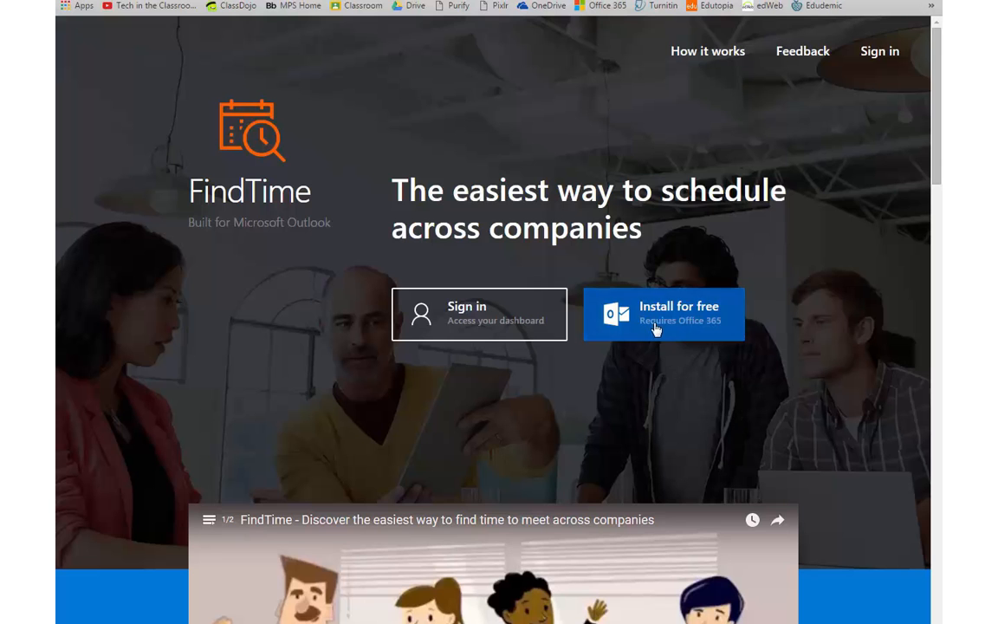
# Step: Install FindTime for free with email updates unchecked, then view access instructions
pyautogui.click(664, 315)
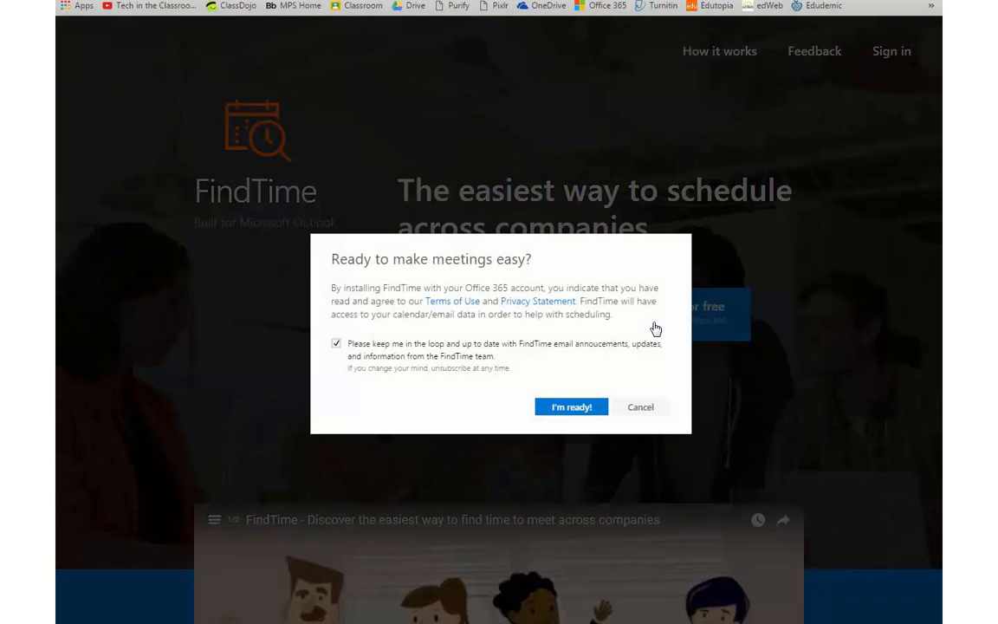
pyautogui.moveTo(426, 343)
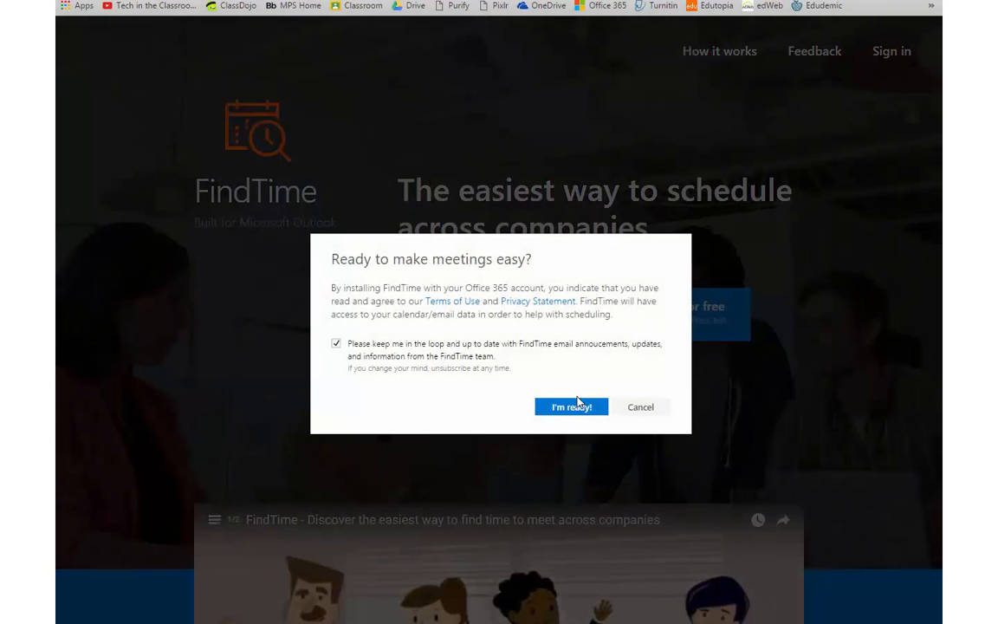
pyautogui.click(336, 343)
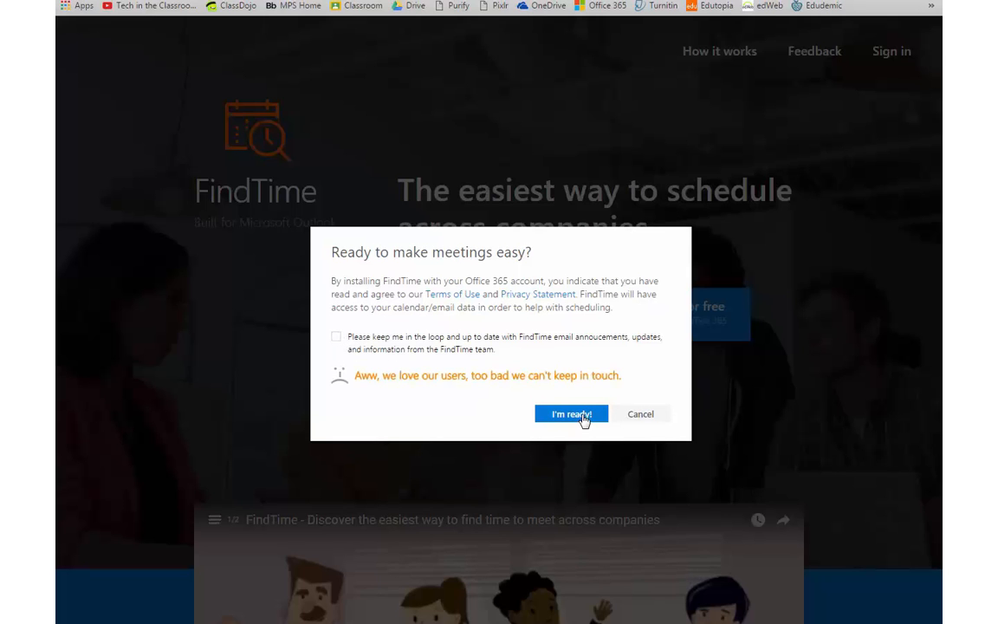
pyautogui.click(571, 414)
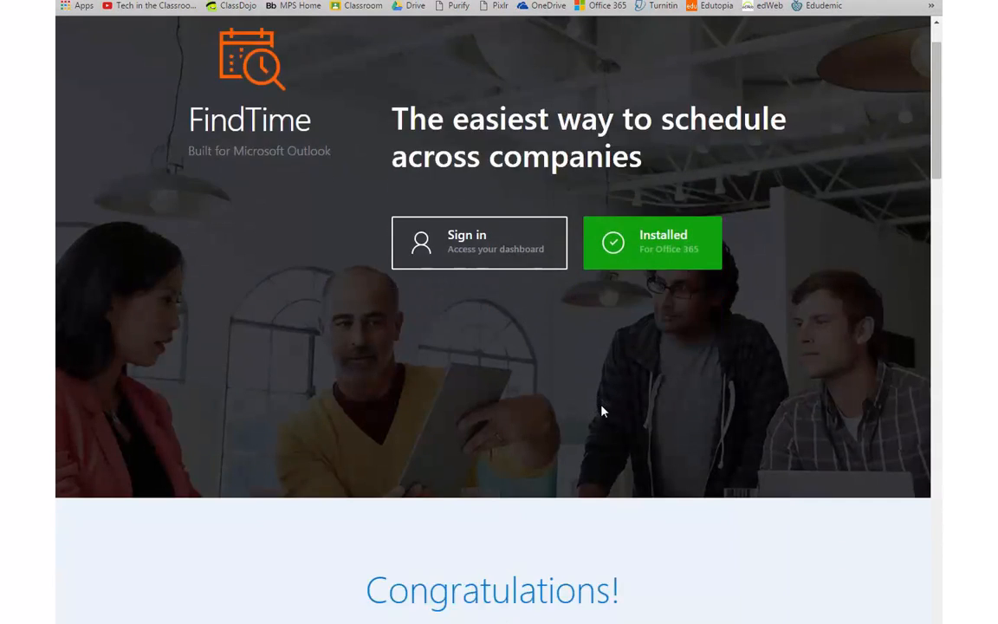
pyautogui.scroll(-3)
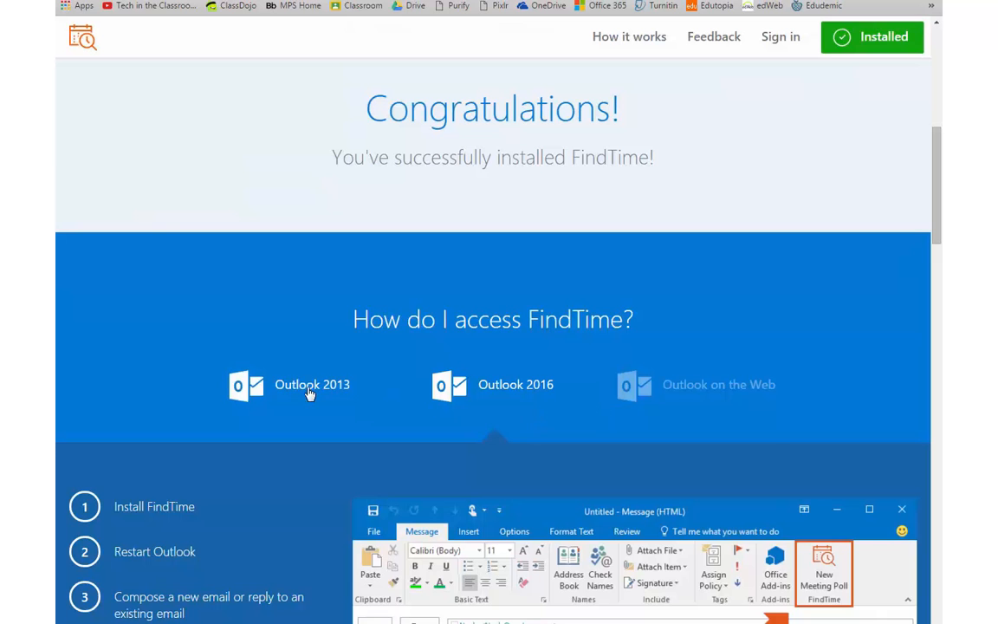
pyautogui.moveTo(309, 392)
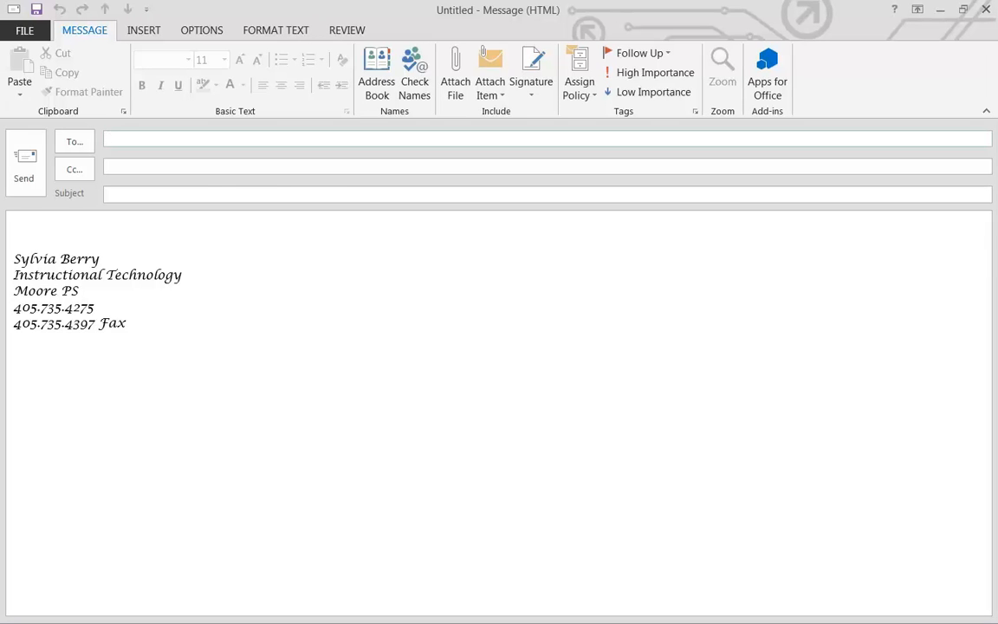
# Step: Address the message to suggested contacts and copy colleagues via autocomplete
pyautogui.write('s')
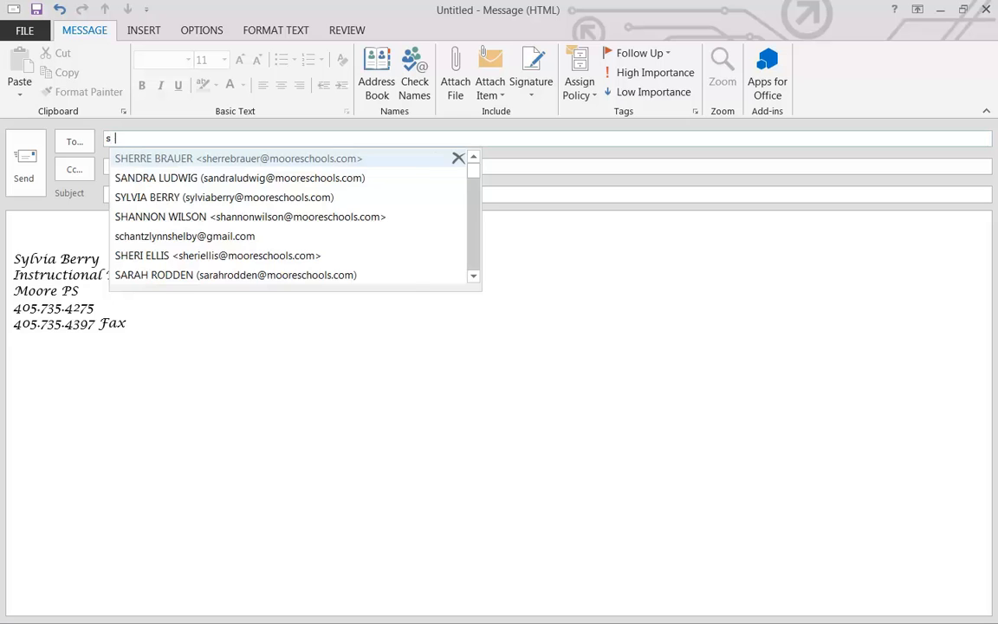
pyautogui.click(239, 177)
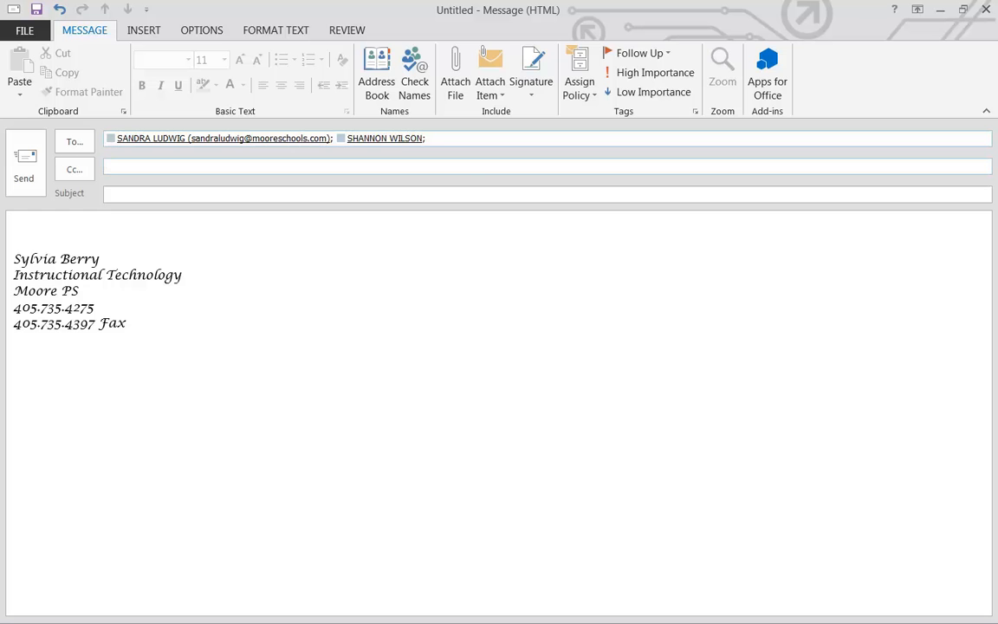
pyautogui.write('bea')
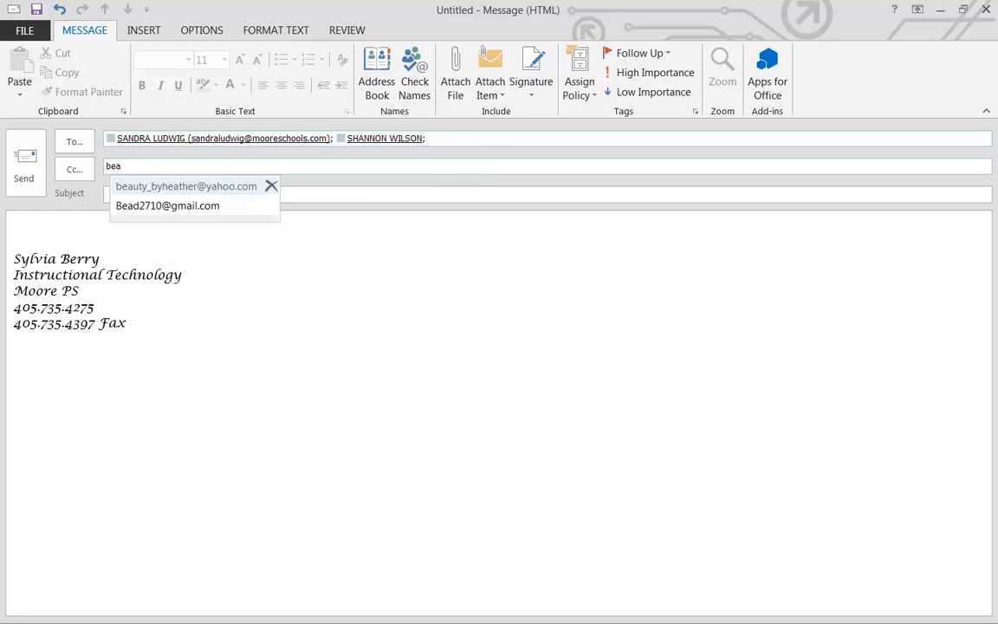
pyautogui.write('bran')
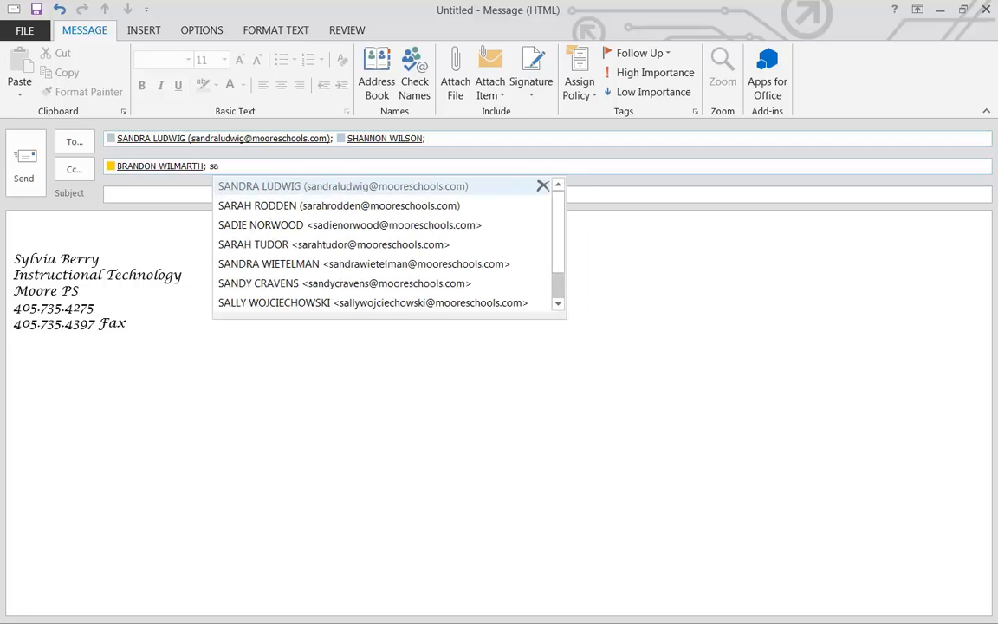
pyautogui.write('r')
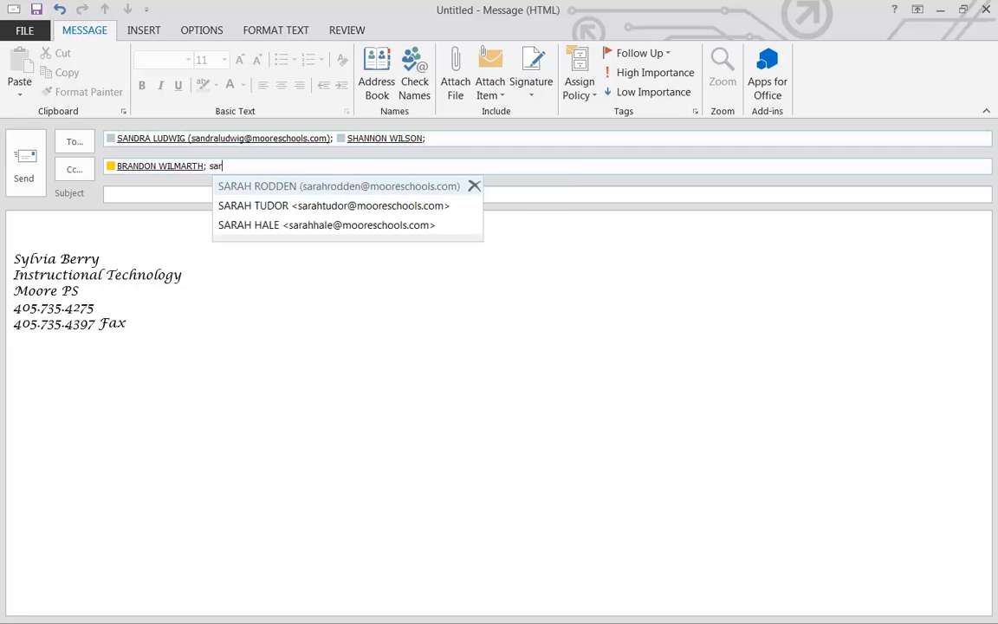
pyautogui.click(338, 186)
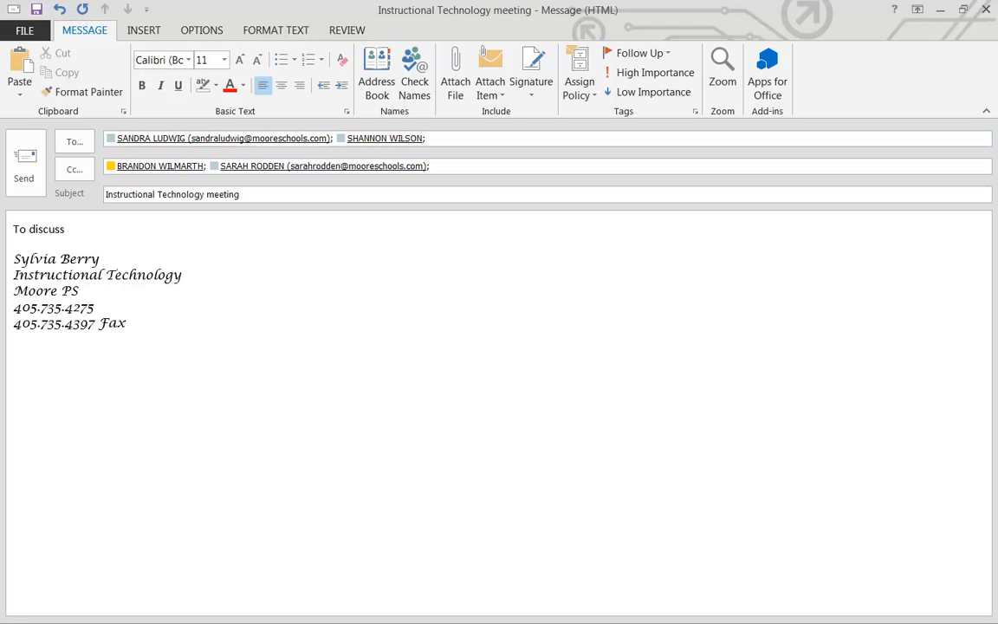
# Step: Complete the body line with 'summer training.'
pyautogui.click(68, 228)
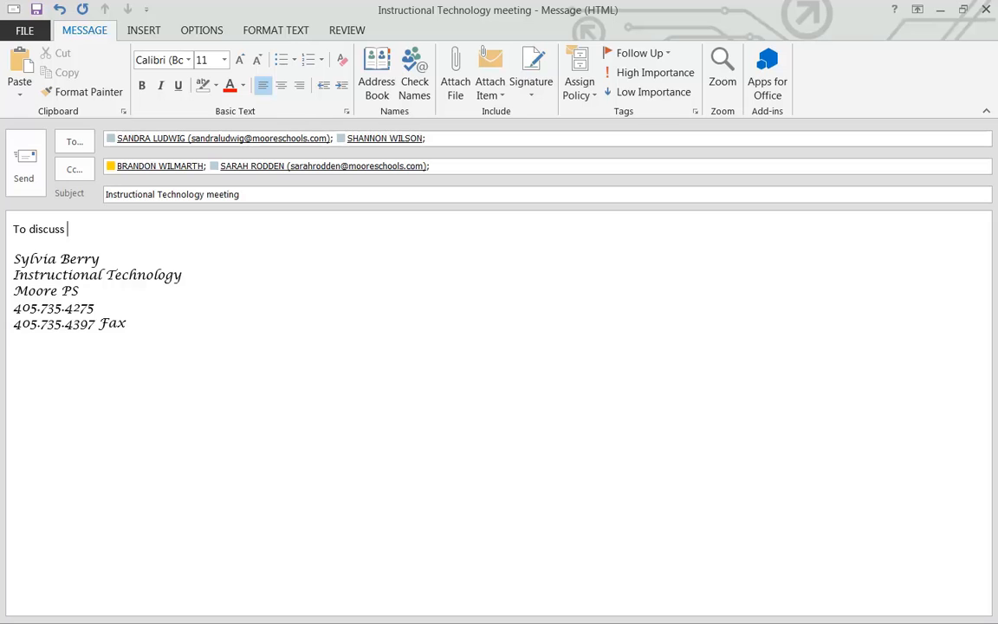
pyautogui.write('summer')
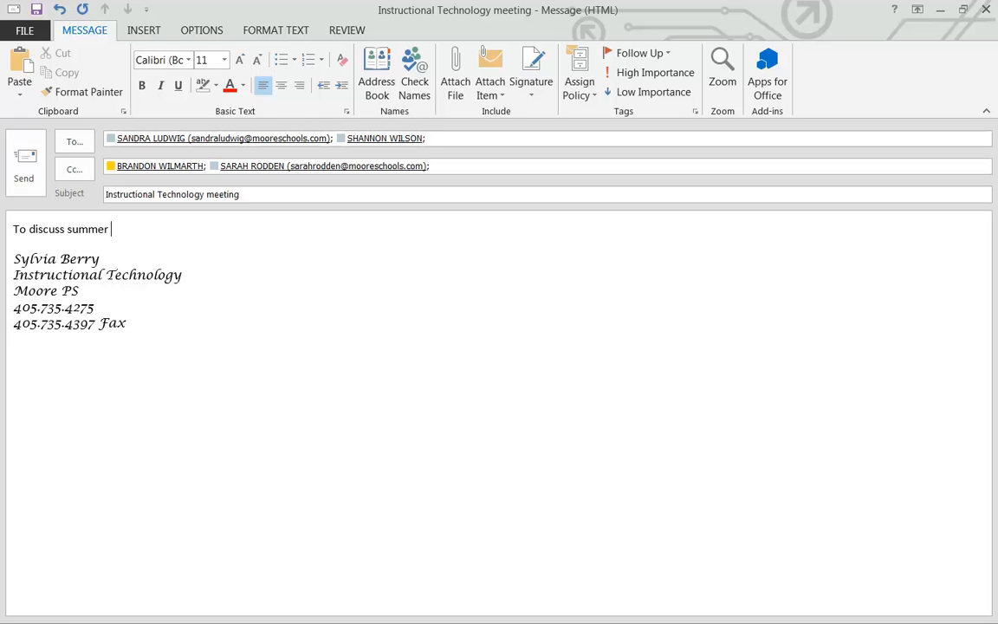
pyautogui.write('training')
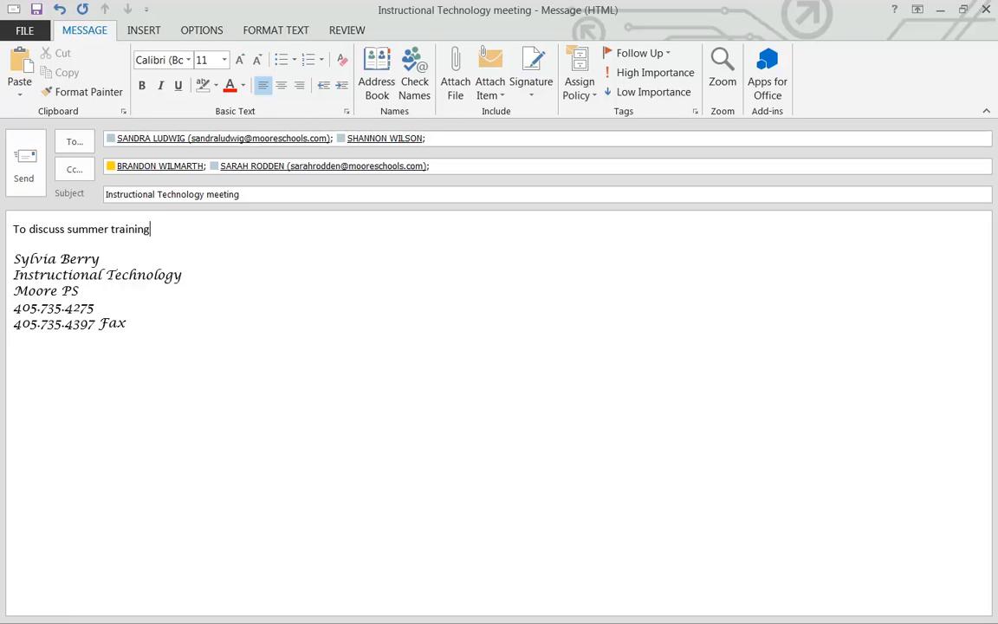
pyautogui.write('". "')
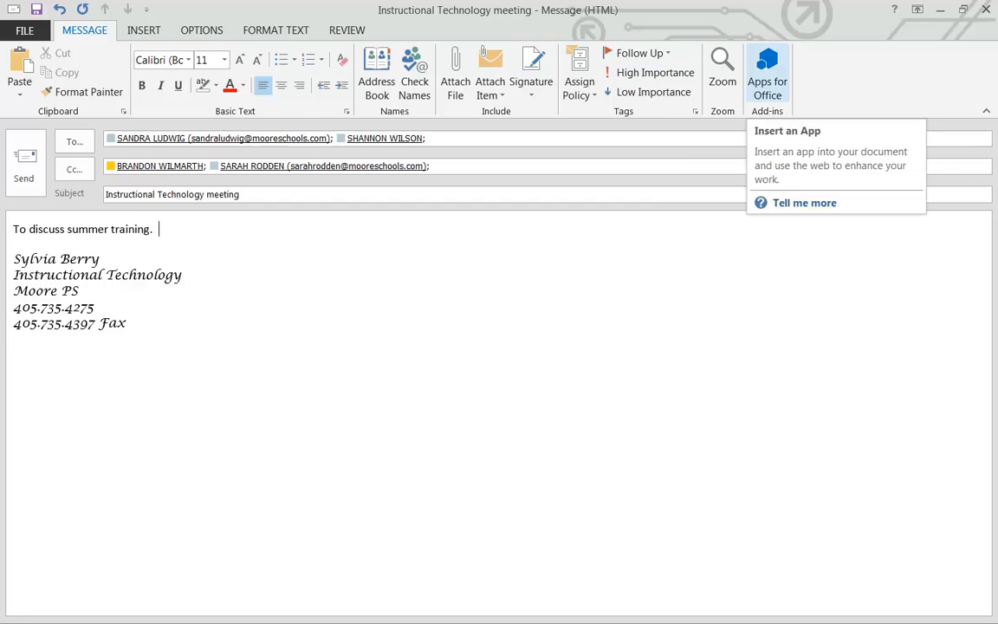
# Step: Launch FindTime from Apps for Office to start a new meeting poll
pyautogui.click(767, 72)
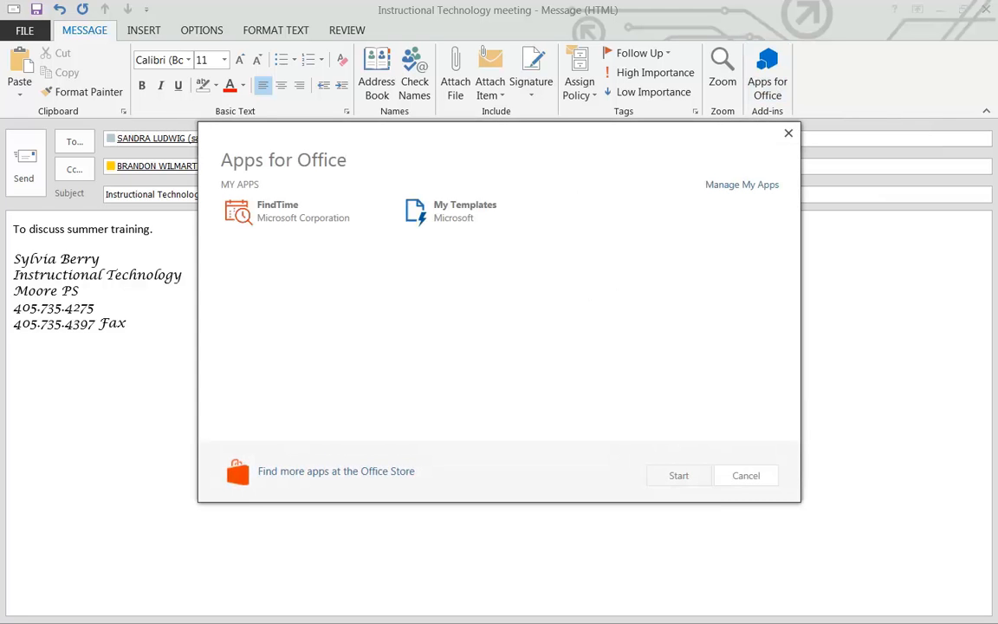
pyautogui.click(303, 212)
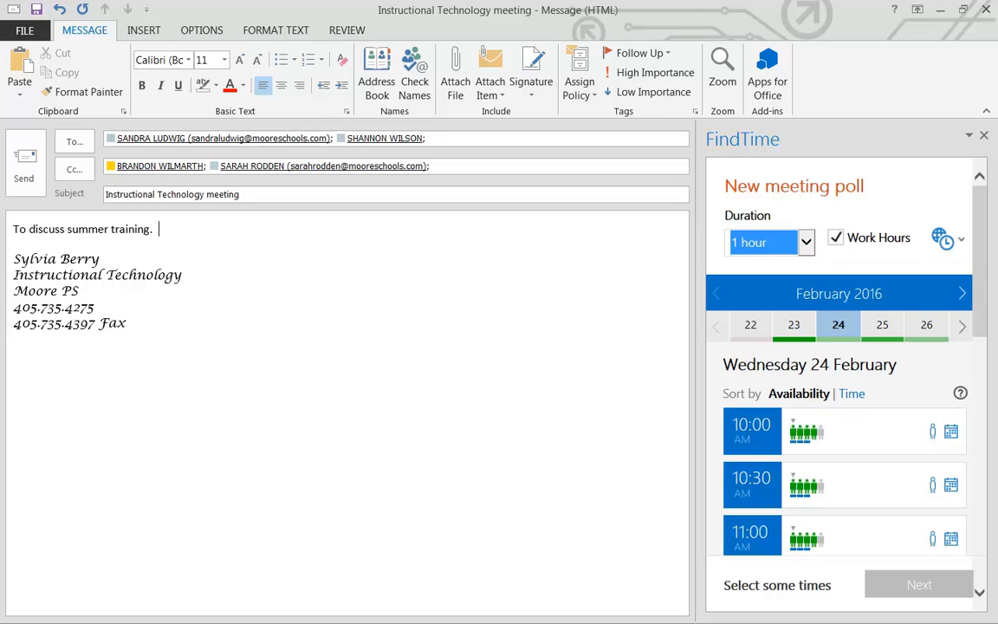
# Step: Move the poll to Tuesday 01 March and select the 1:00–2:30 PM slots
pyautogui.click(962, 293)
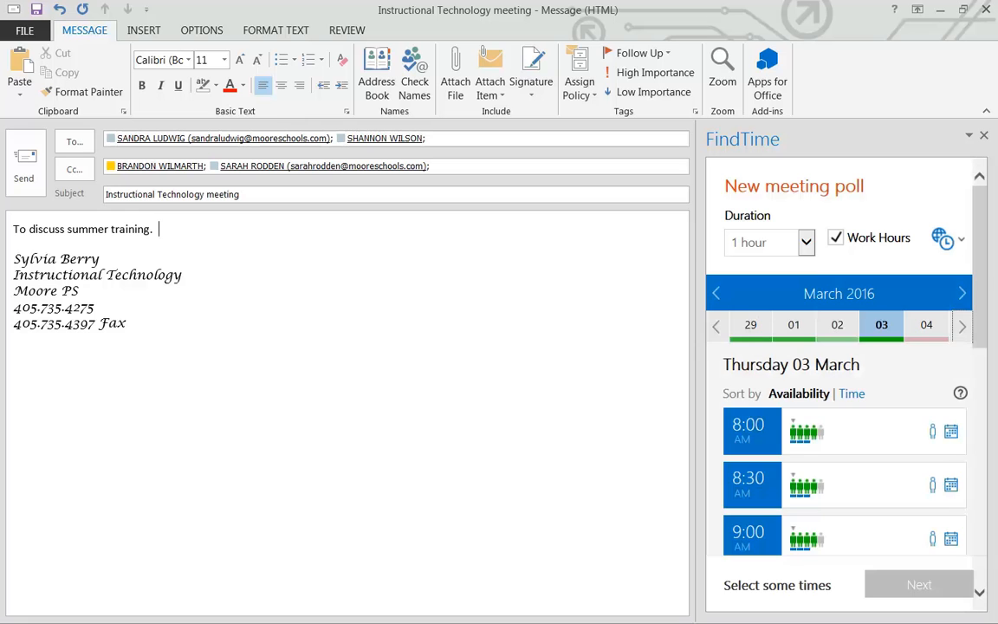
pyautogui.click(794, 324)
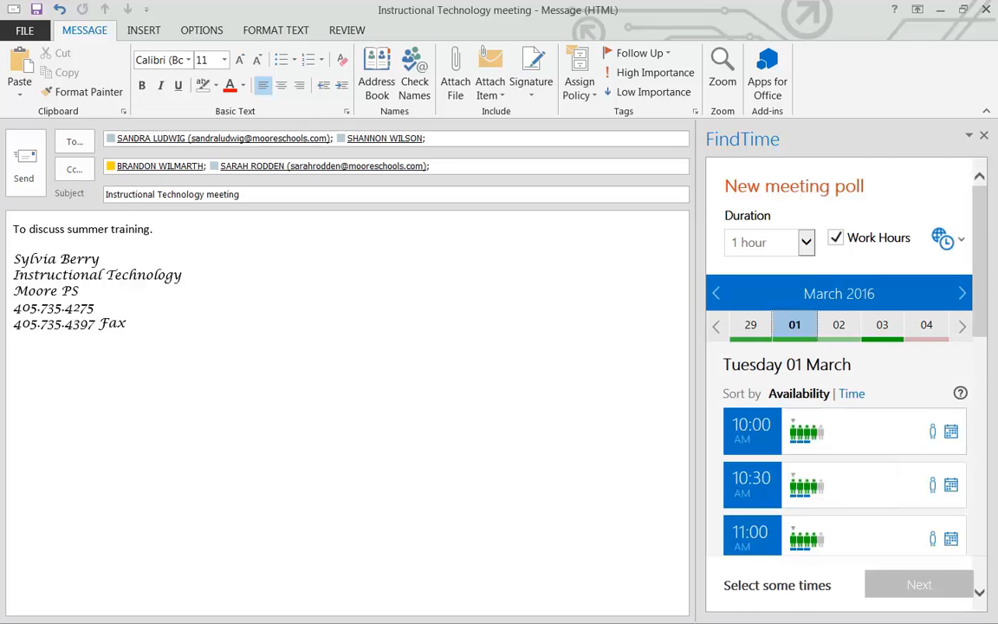
pyautogui.scroll(-3)
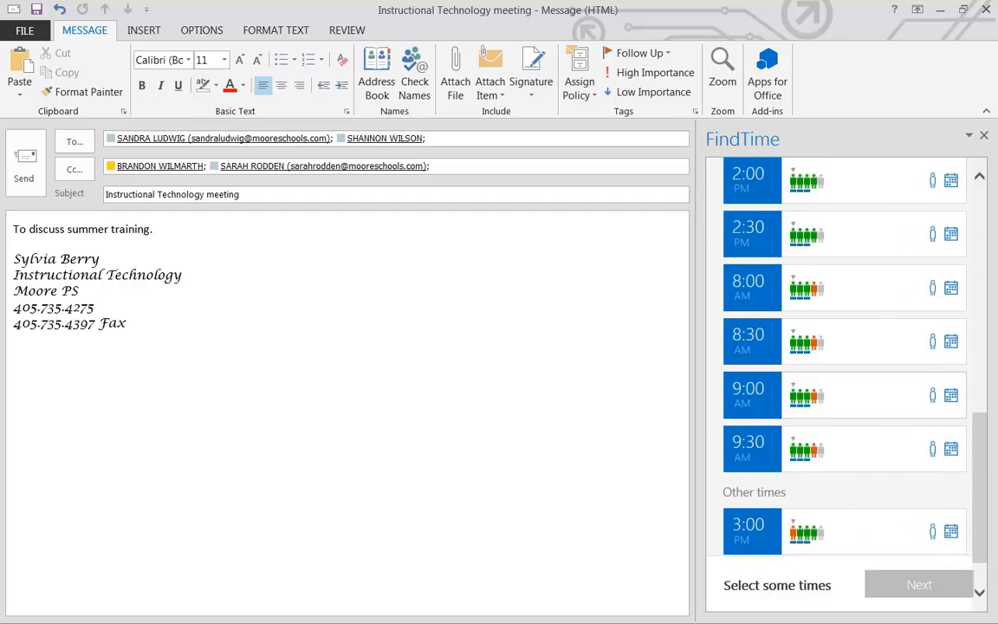
pyautogui.scroll(-3)
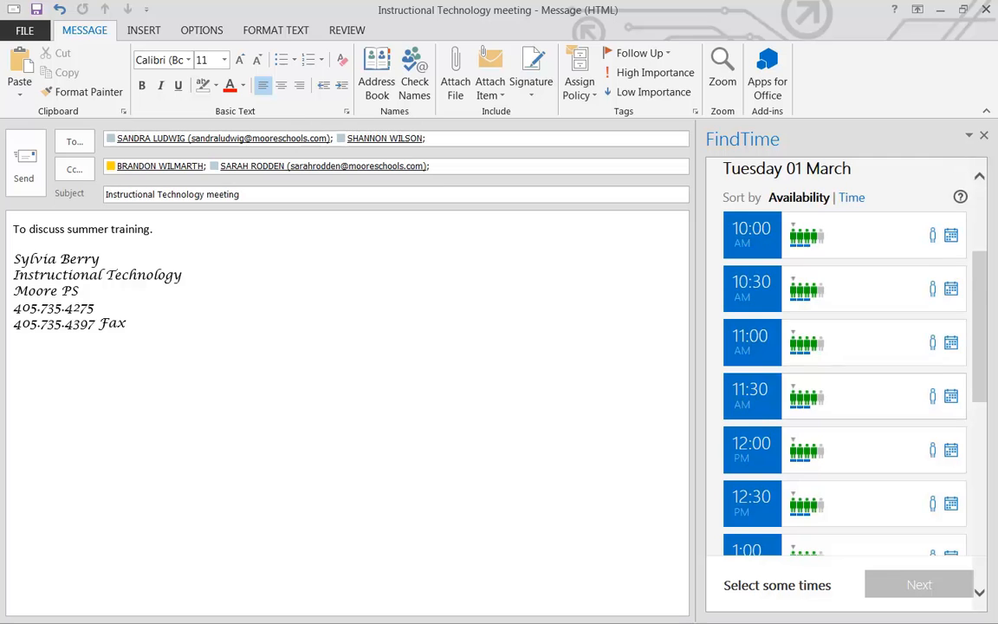
pyautogui.scroll(-3)
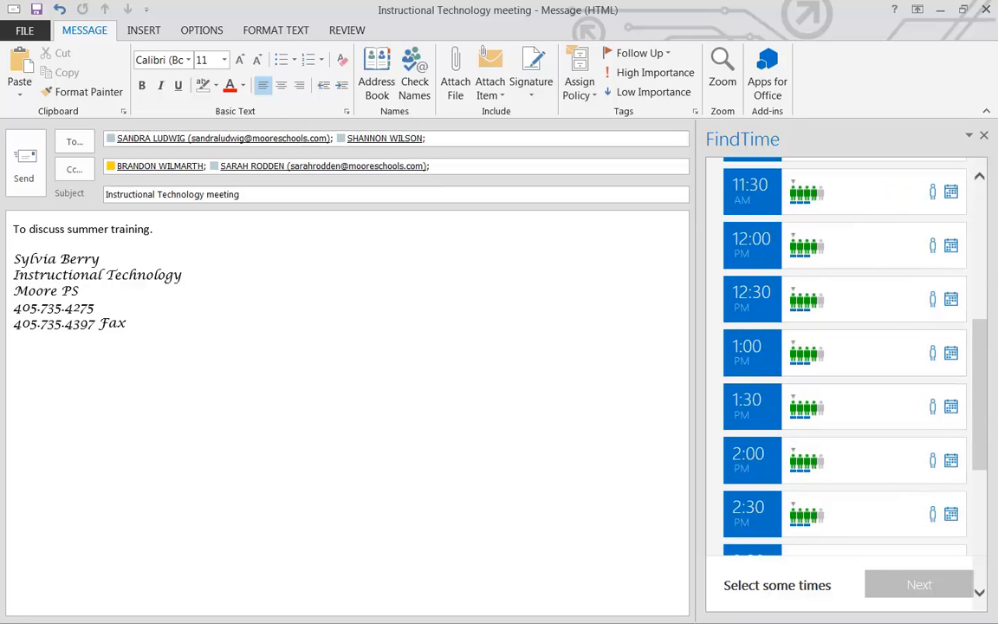
pyautogui.click(751, 352)
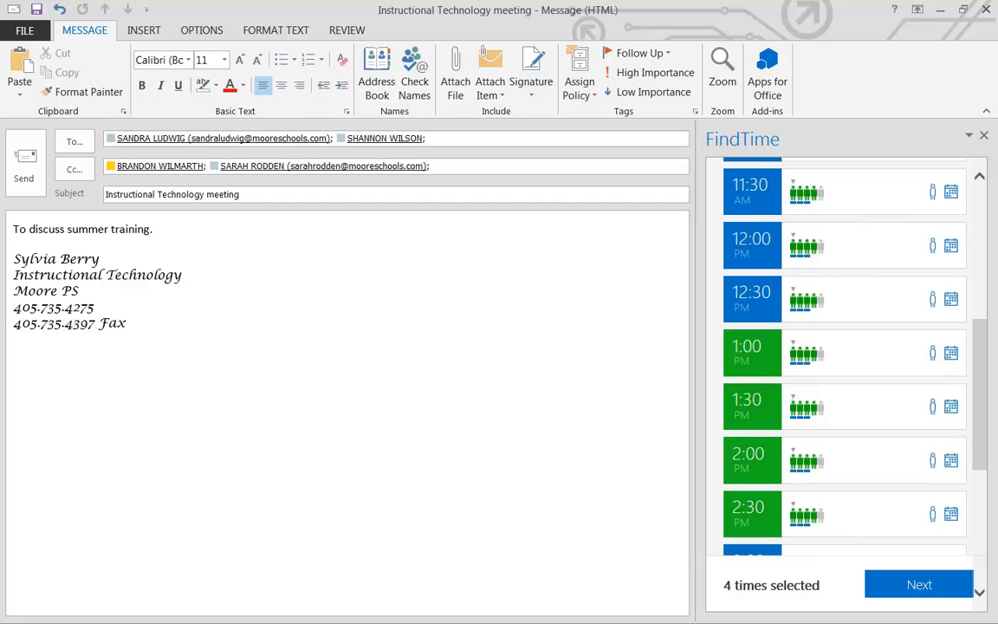
pyautogui.scroll(-3)
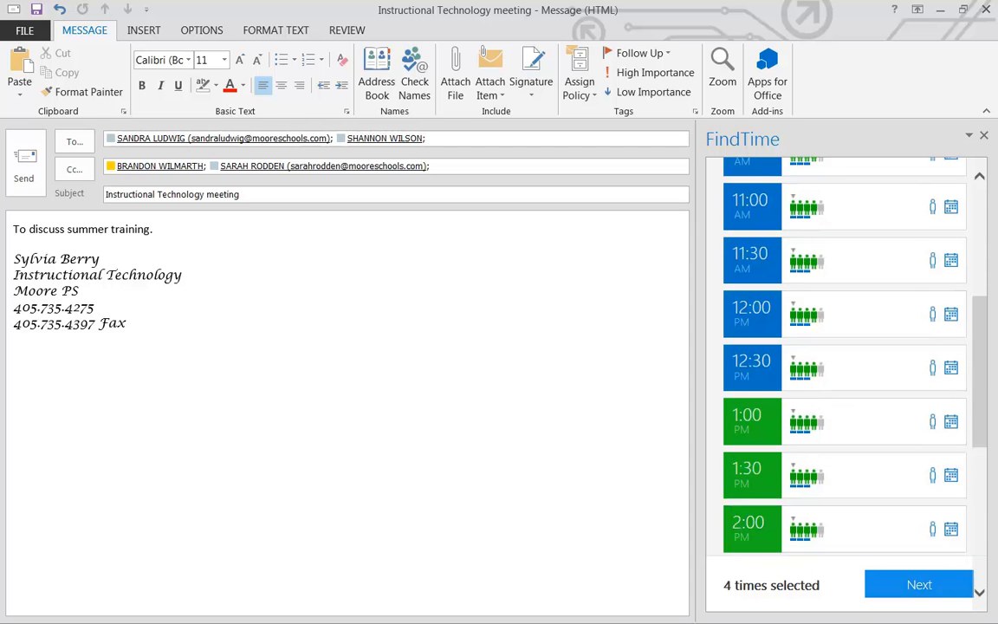
# Step: Set the poll location to 'My Office' and insert the invitation into the email
pyautogui.click(919, 584)
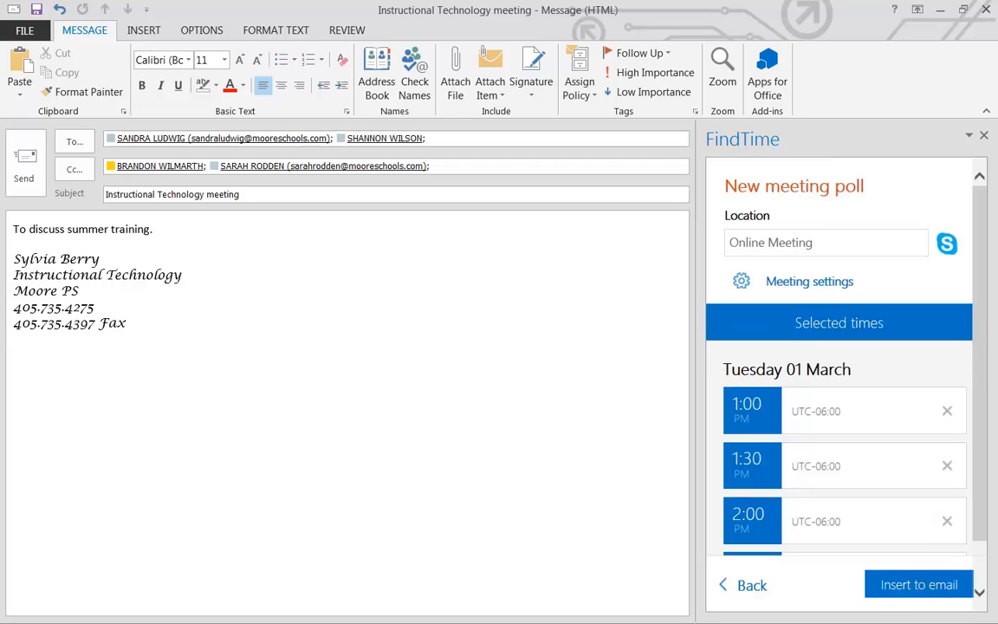
pyautogui.scroll(-3)
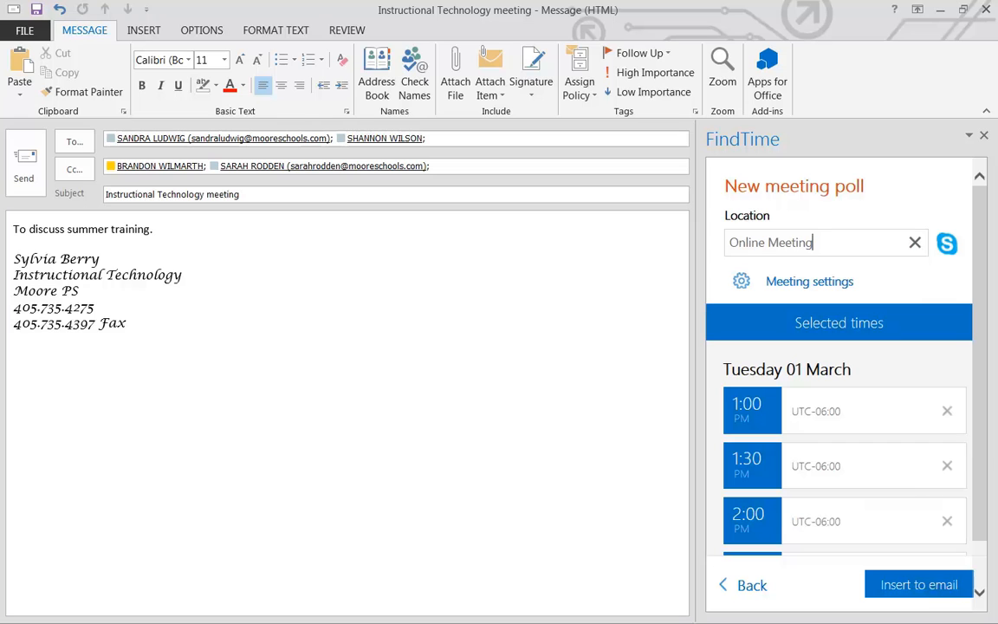
pyautogui.doubleClick(770, 243)
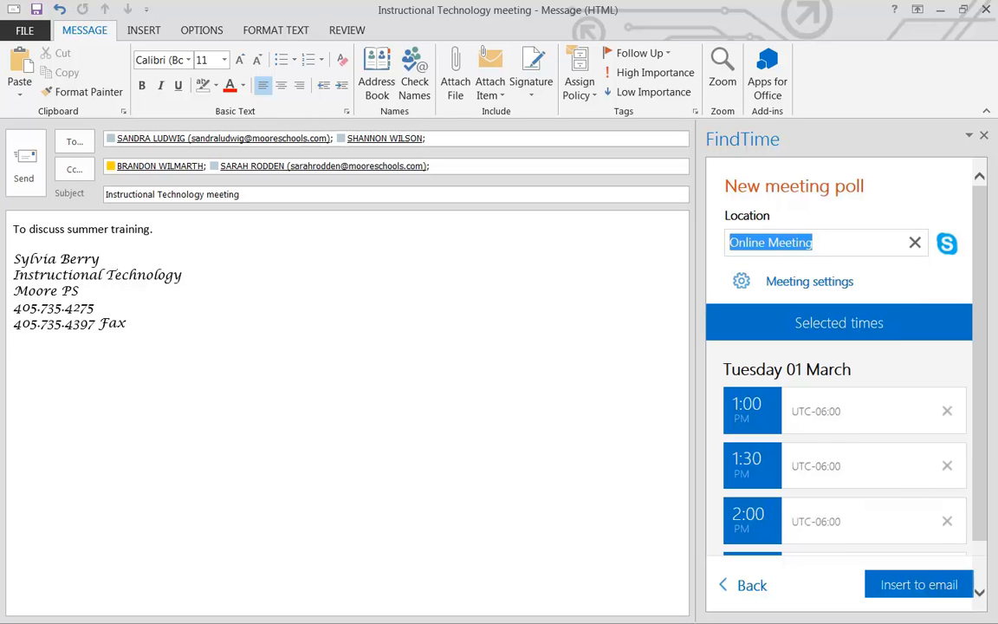
pyautogui.write('My')
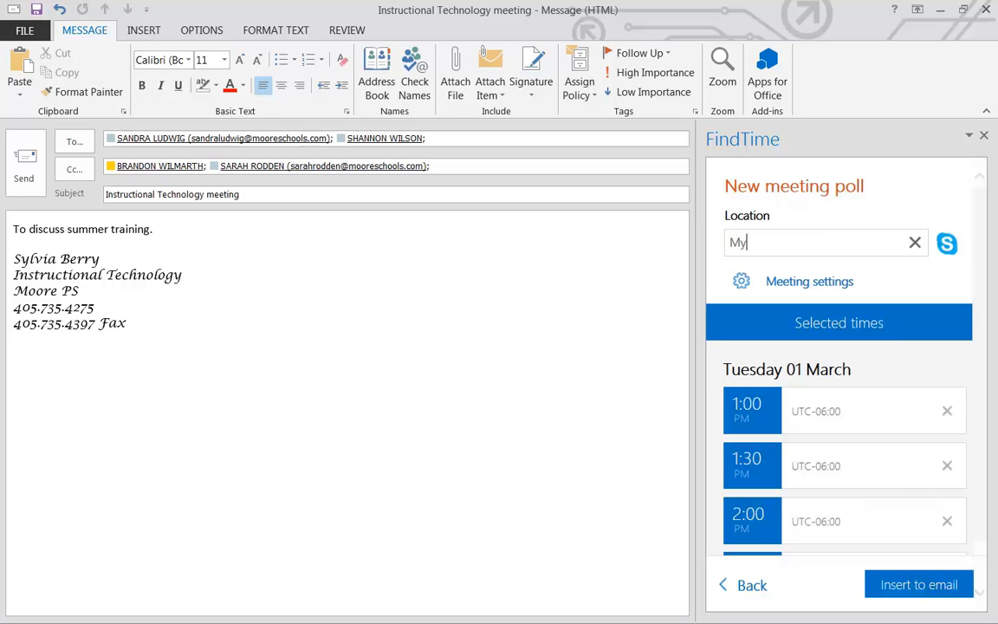
pyautogui.write('Office')
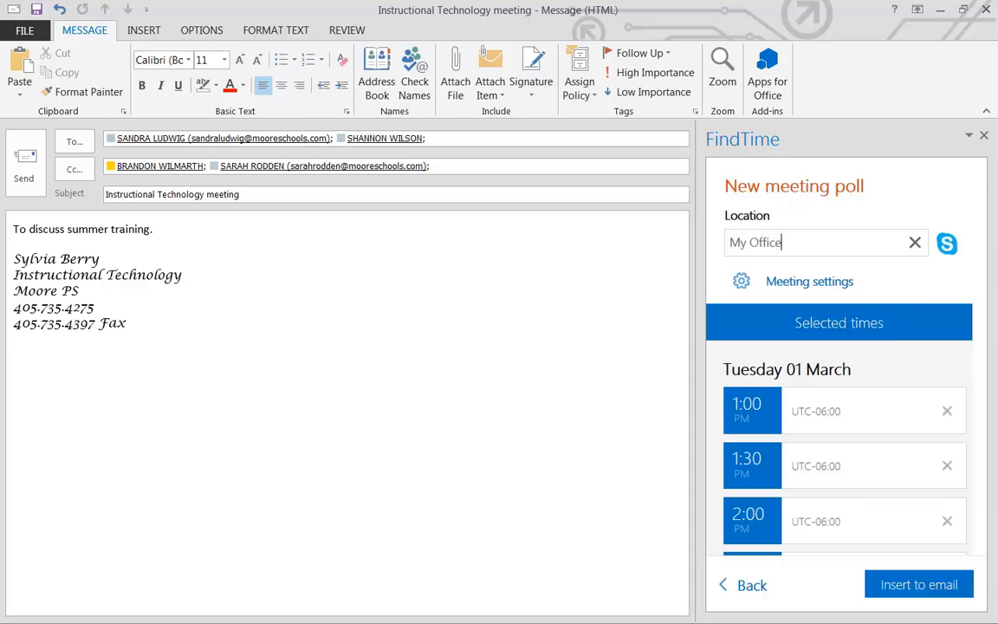
pyautogui.click(918, 584)
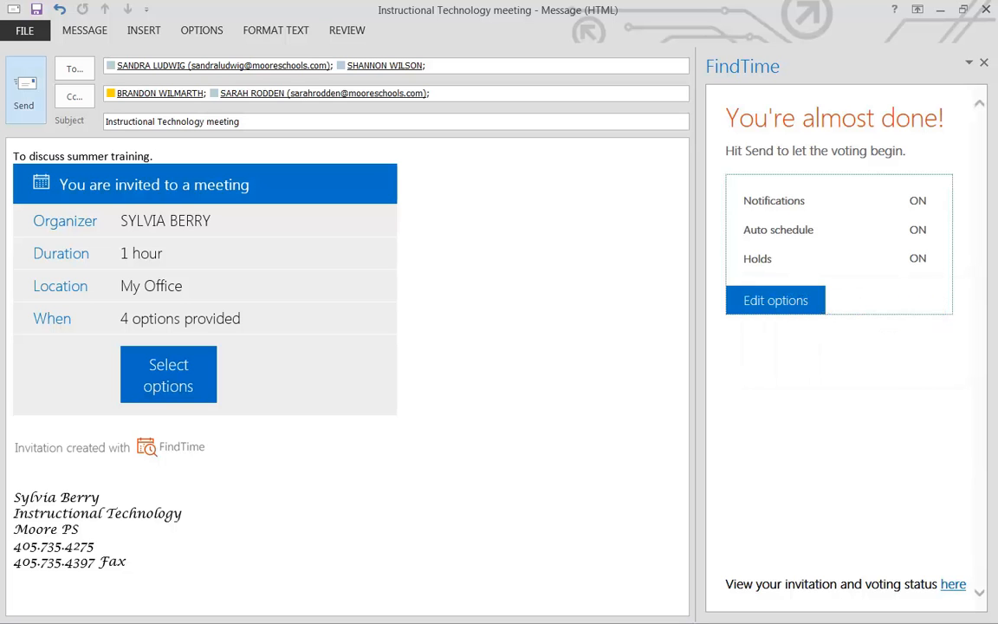
# Step: Send the poll email, then review the finalized meeting's voting results
pyautogui.click(24, 91)
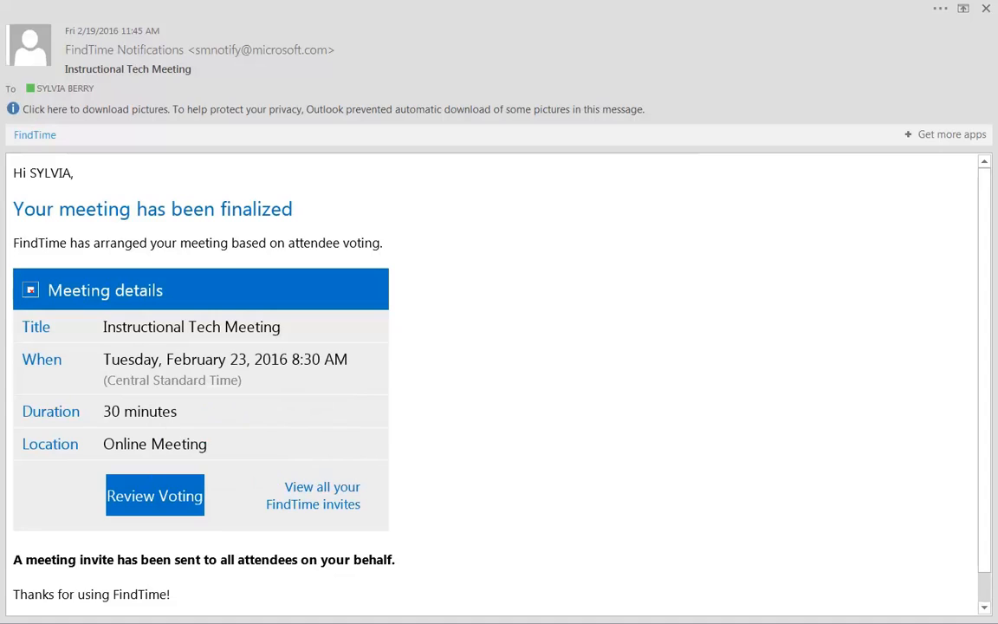
pyautogui.click(155, 495)
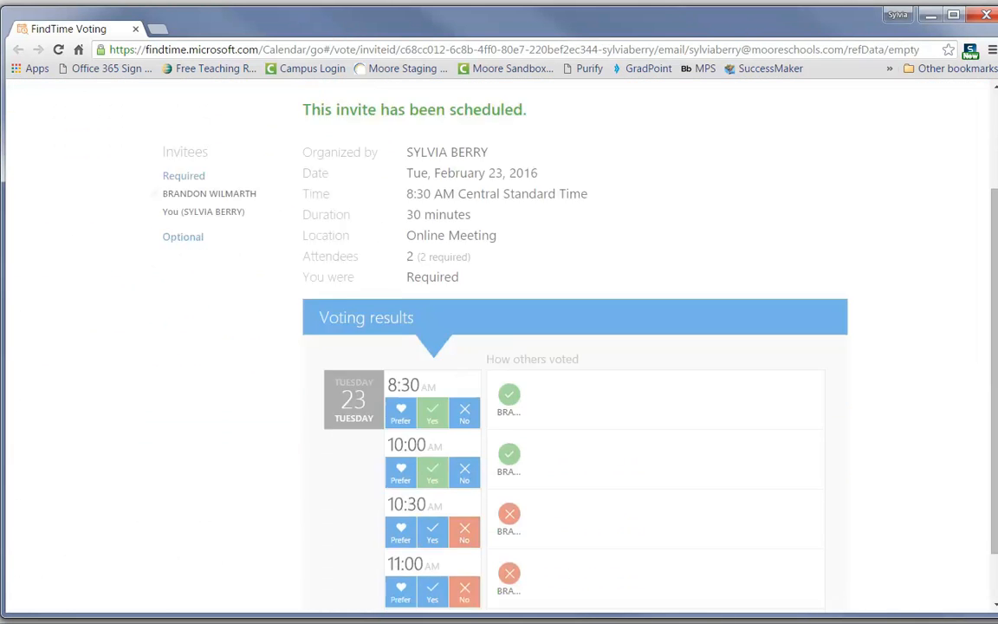
pyautogui.scroll(-3)
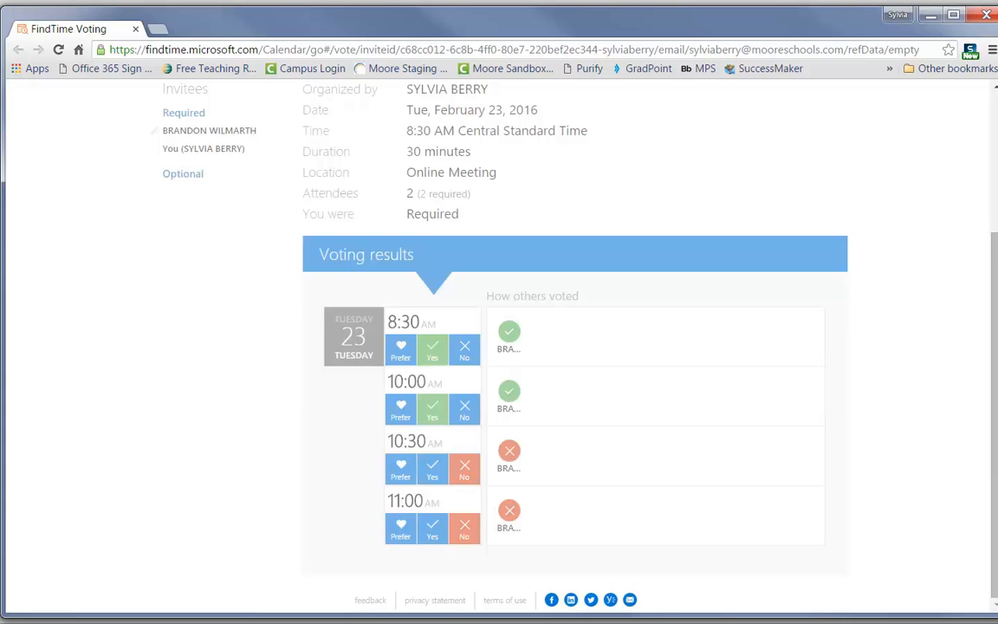